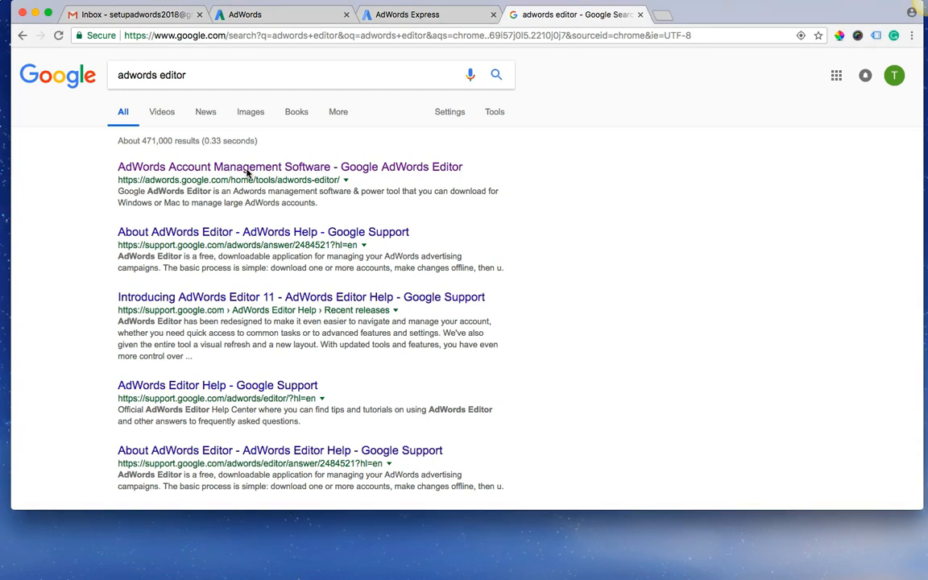
Step: Open the AdWords Editor product page from search results and start its download
left_click(289, 167)
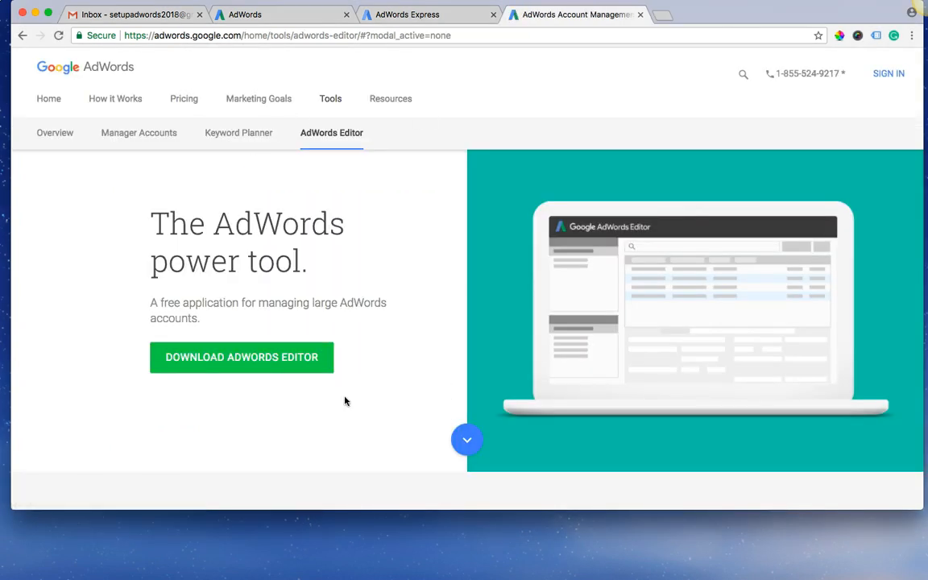
mouse_move(264, 364)
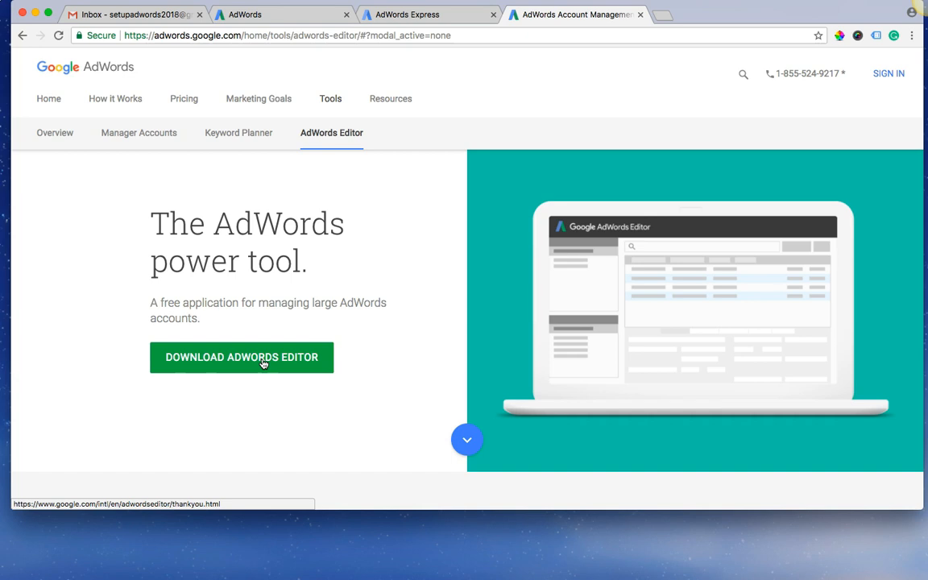
left_click(242, 357)
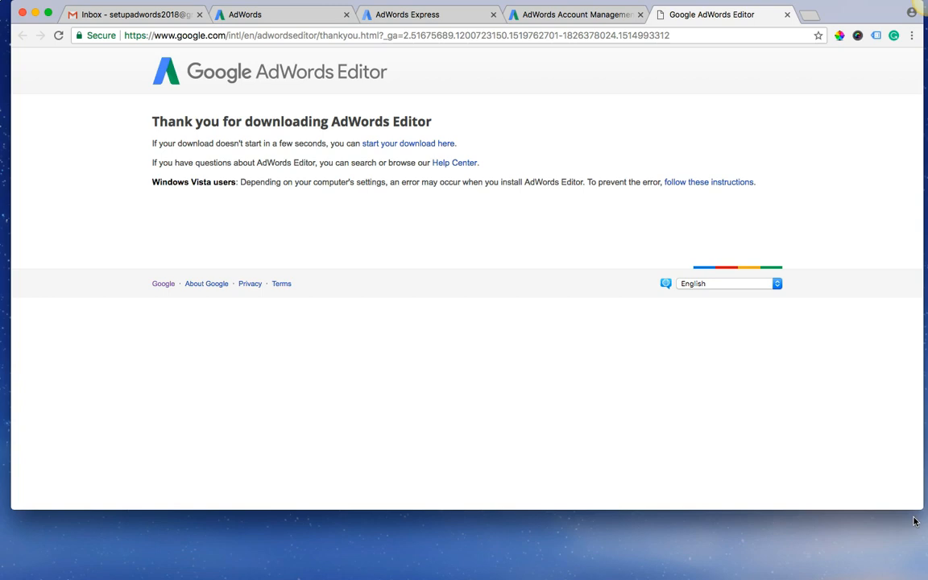
mouse_move(405, 301)
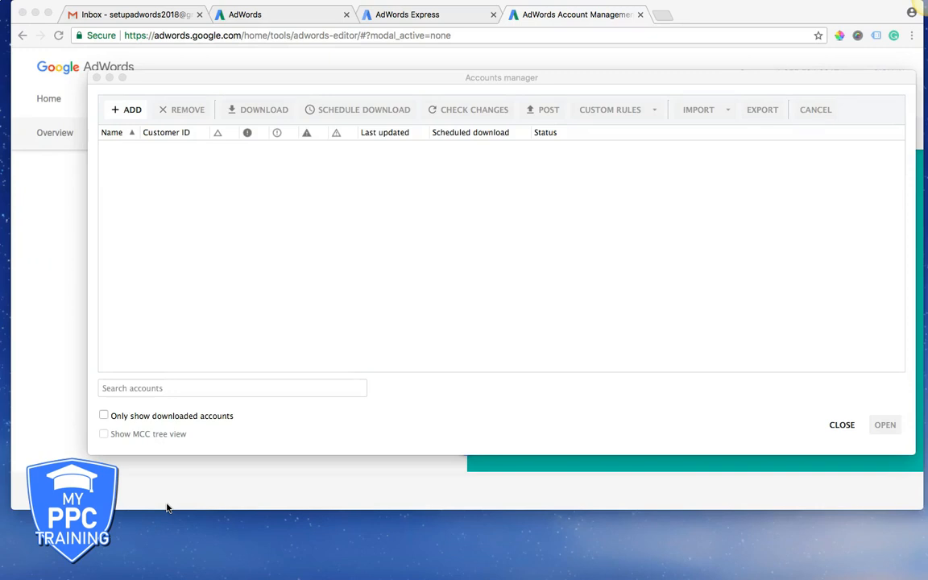
mouse_move(134, 146)
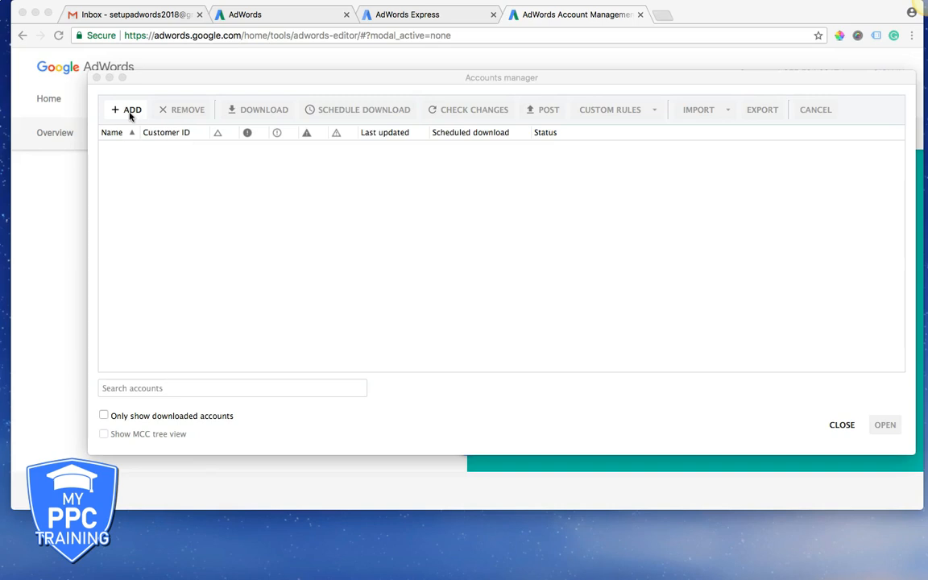
Step: Add the account via browser sign-in with the pasted authentication code, then download all campaigns
left_click(127, 110)
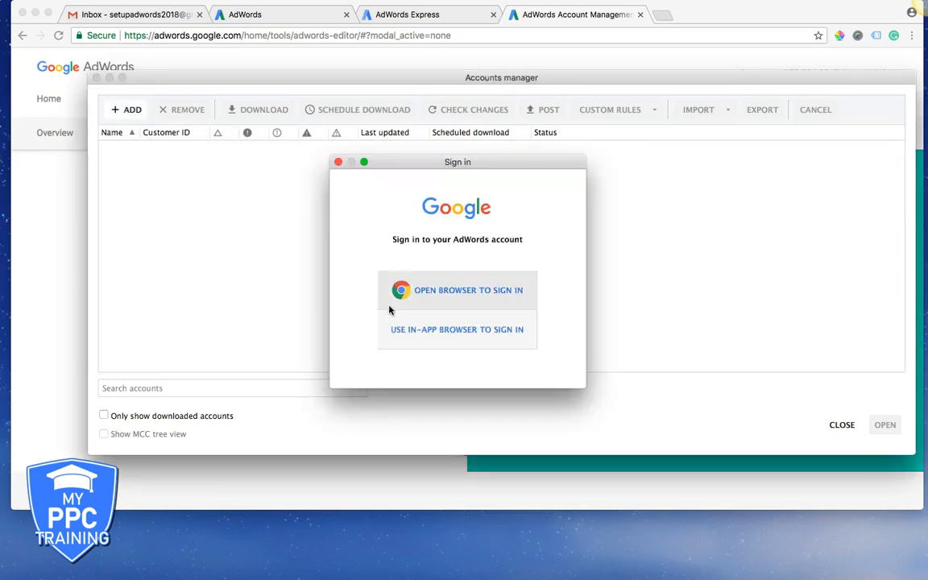
left_click(456, 290)
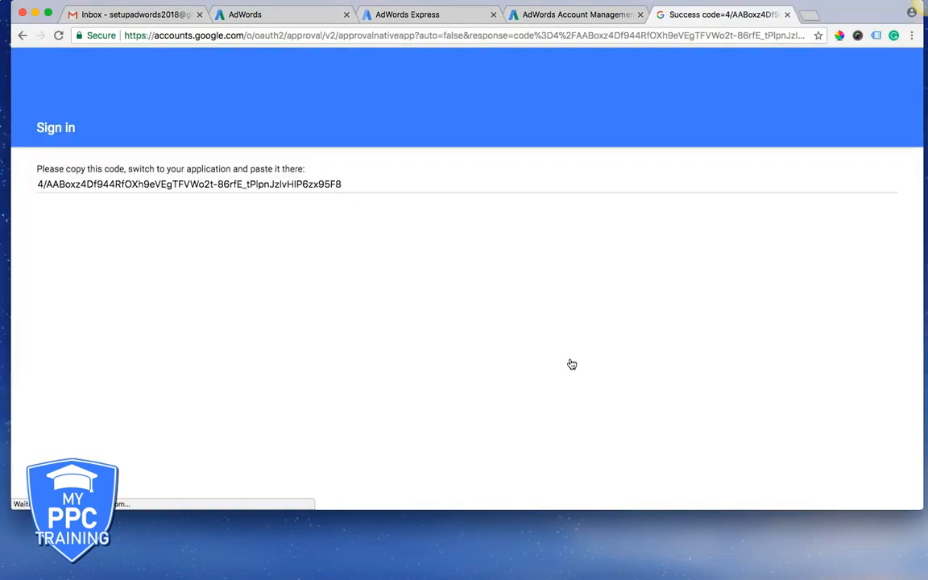
triple_click(189, 184)
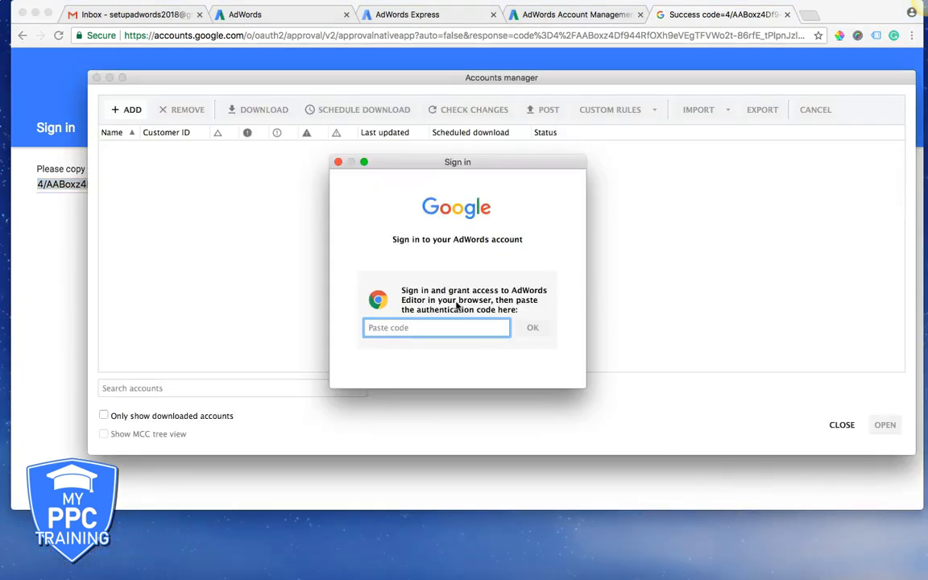
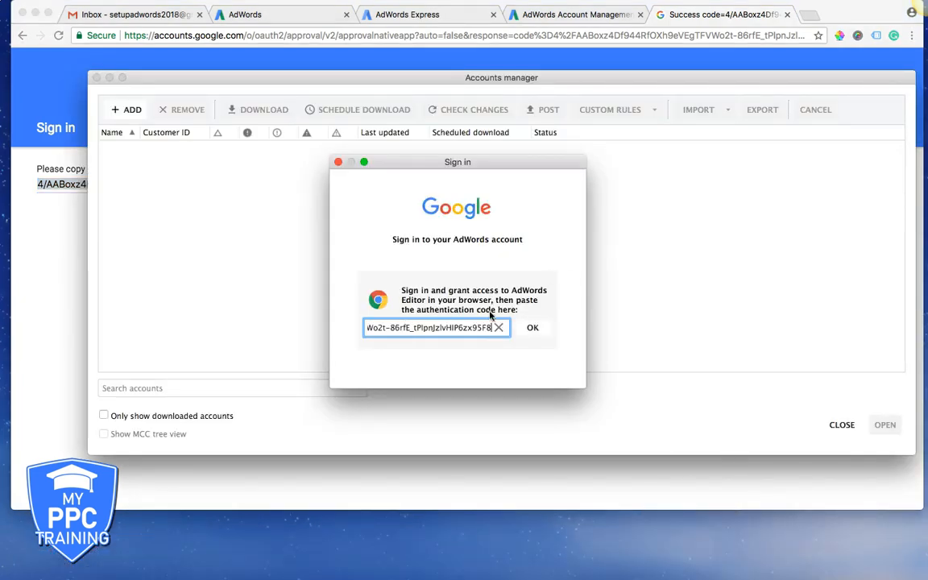
left_click(532, 327)
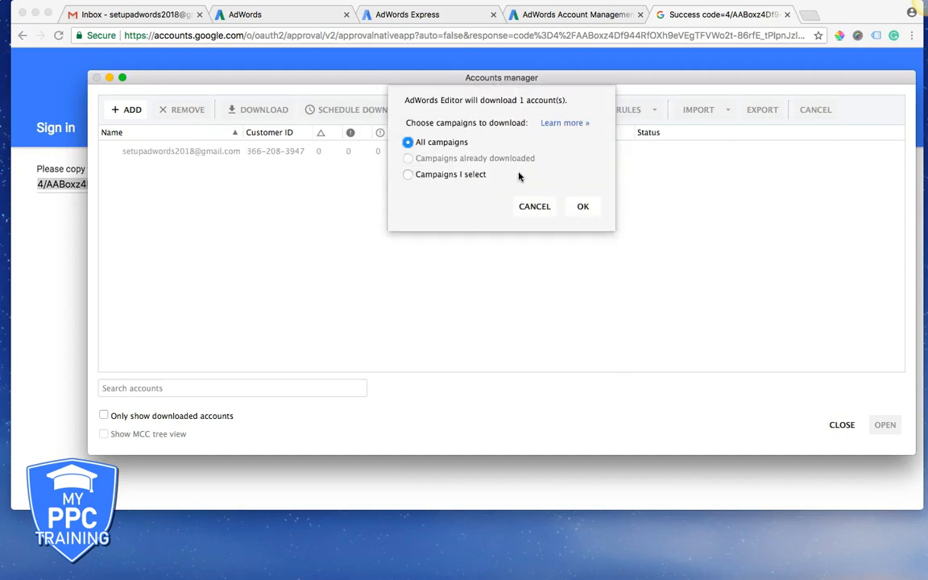
left_click(584, 206)
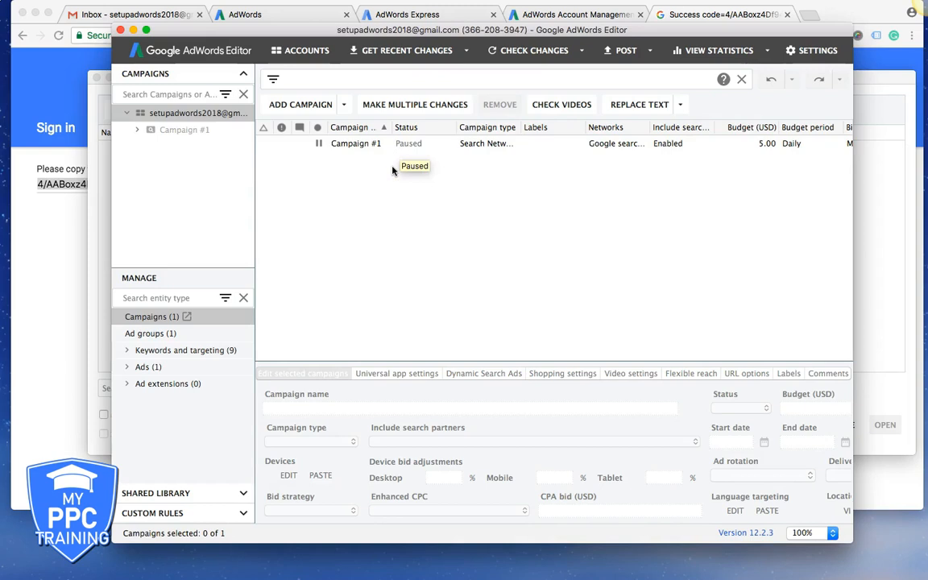
Step: Copy and paste Campaign #1, select the duplicate, and list its ad groups
left_click(355, 144)
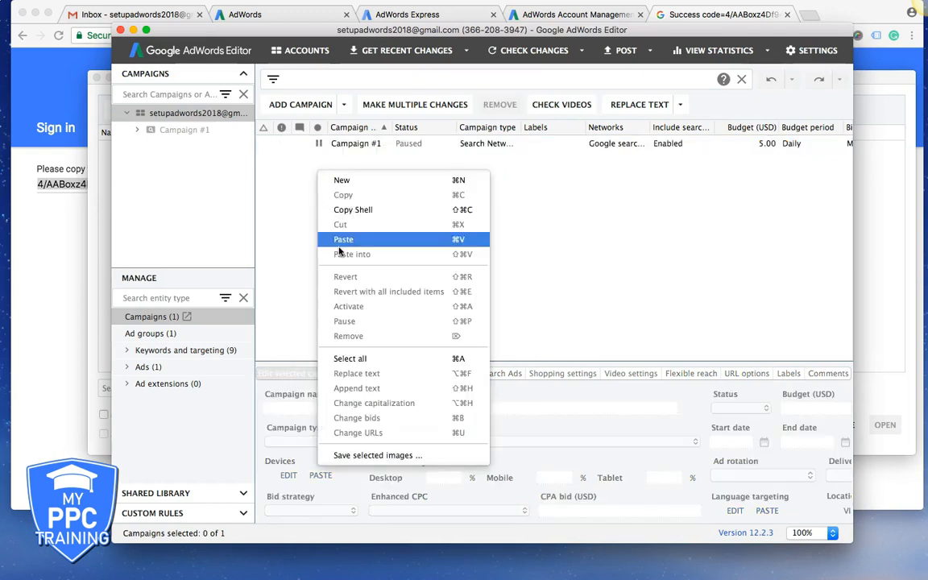
left_click(343, 239)
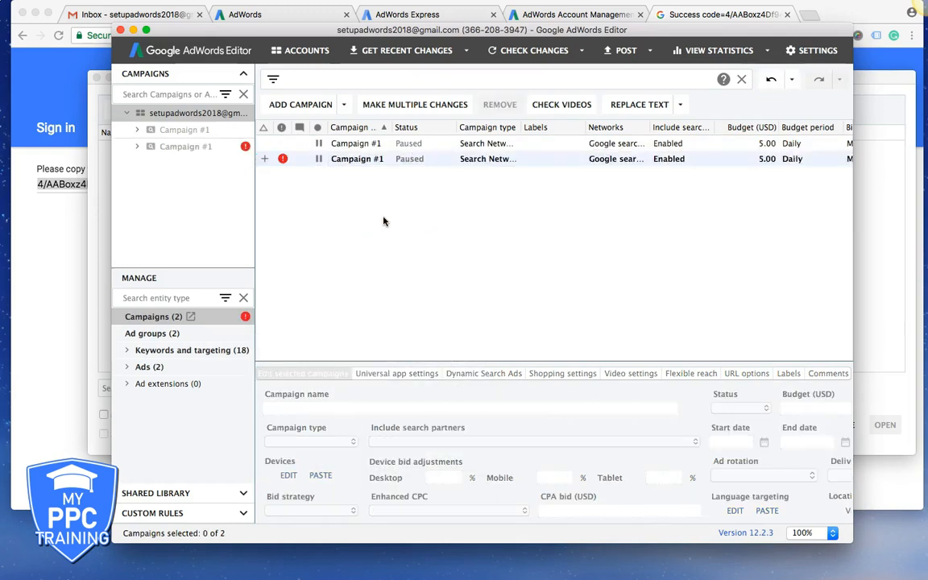
left_click(357, 158)
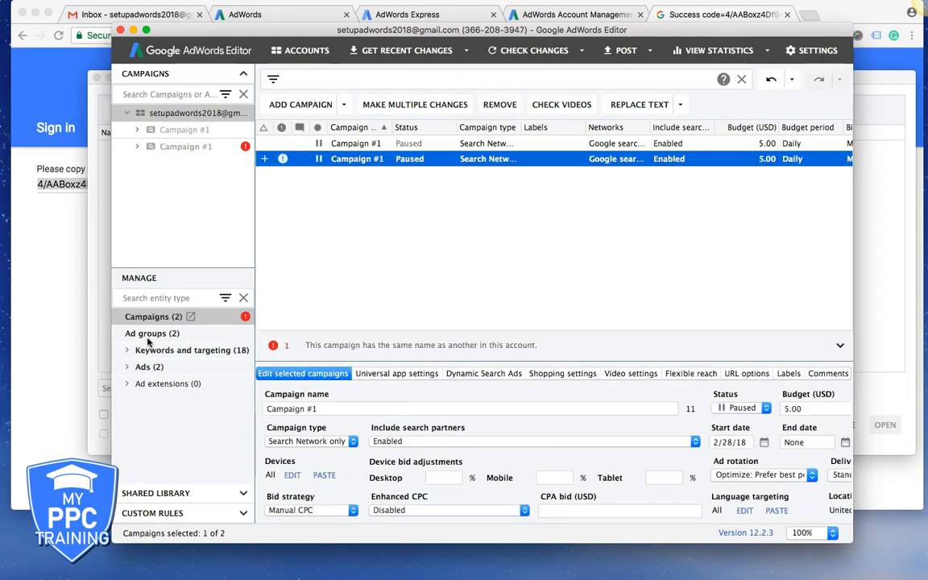
left_click(151, 333)
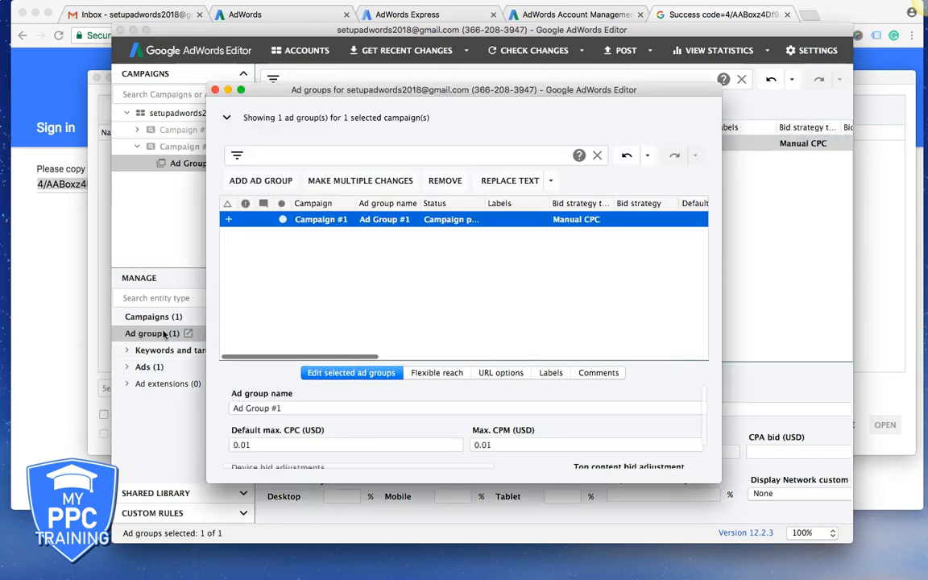
Step: Rename the duplicate's Ad Group #1 to 'ppc calls' in the main view
left_click(742, 79)
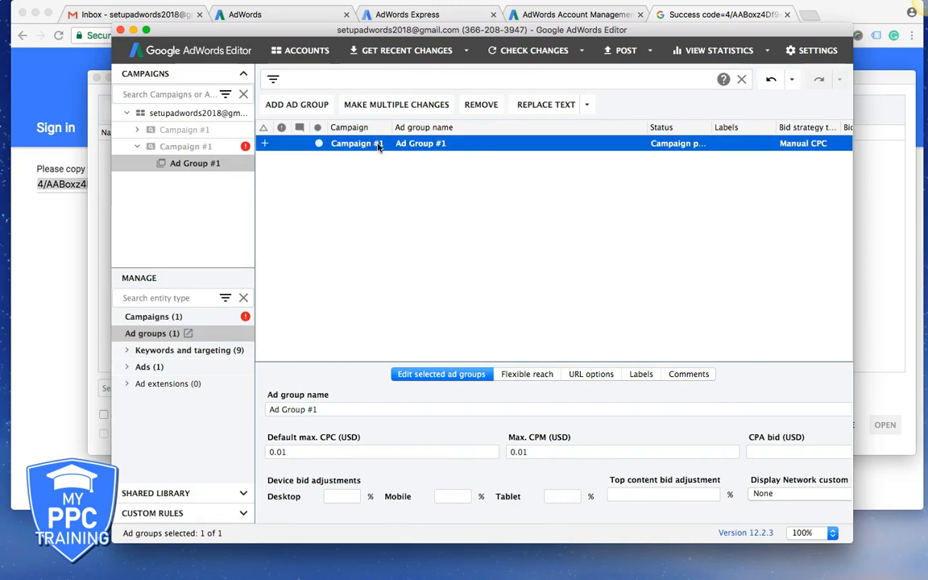
double_click(420, 143)
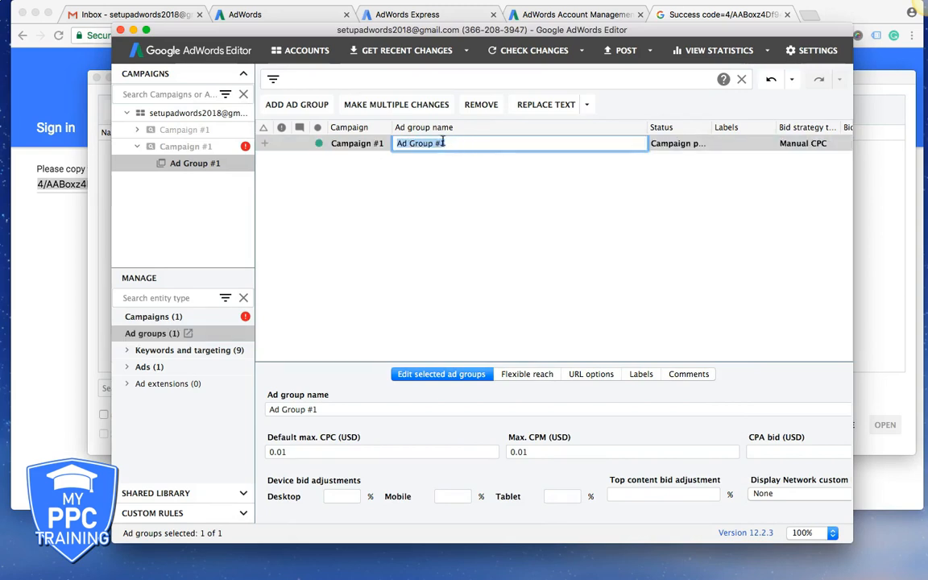
type("ppc calls")
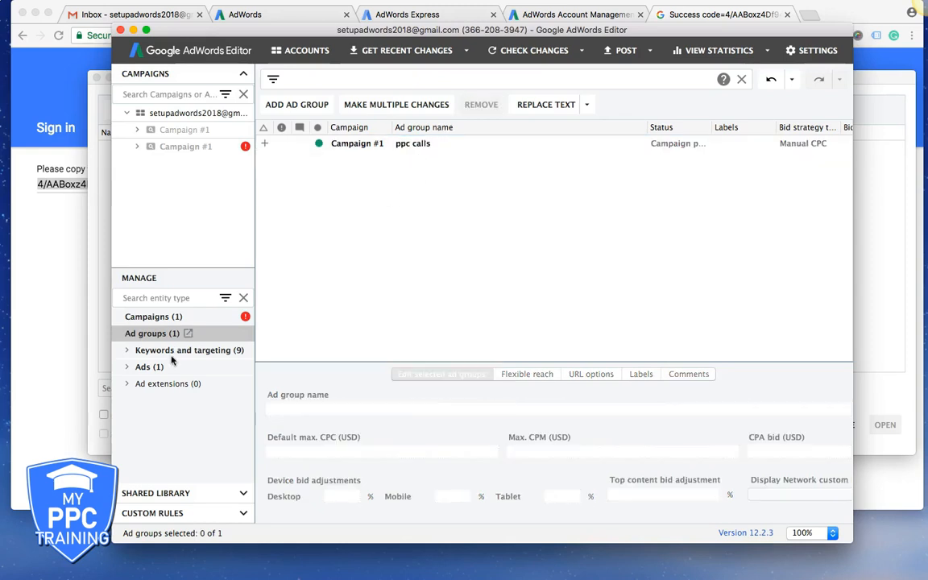
mouse_move(174, 366)
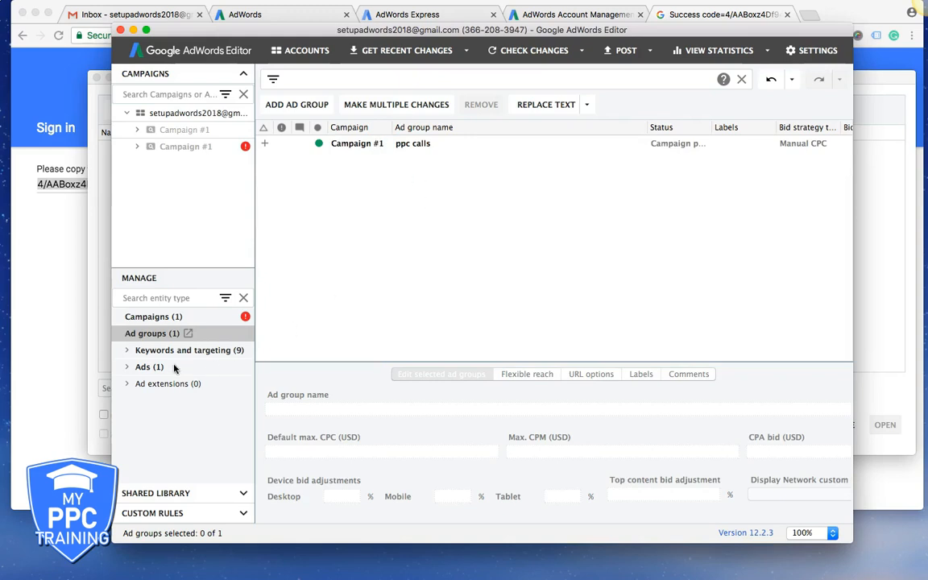
Step: Show the ad group's eight keywords, then the campaign's United States location target
left_click(182, 350)
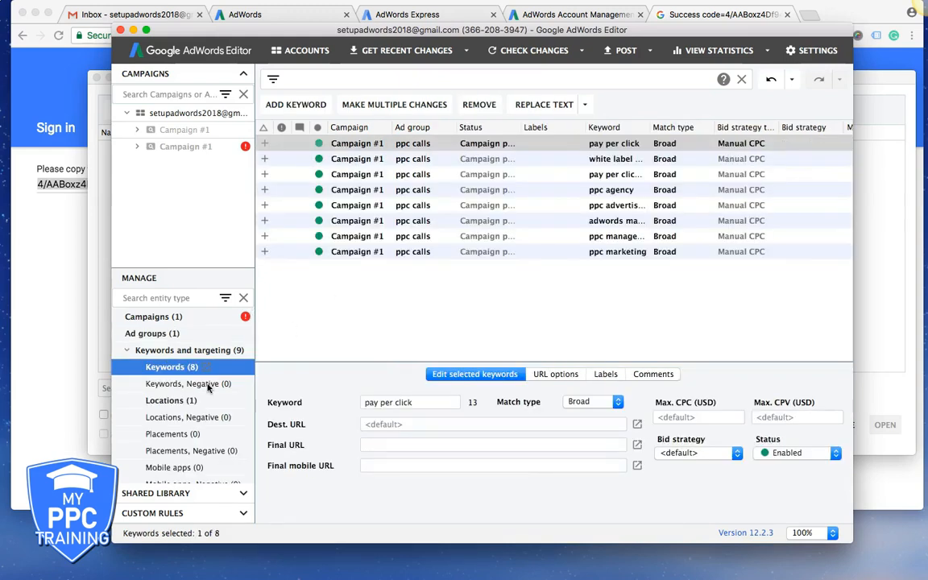
left_click(165, 400)
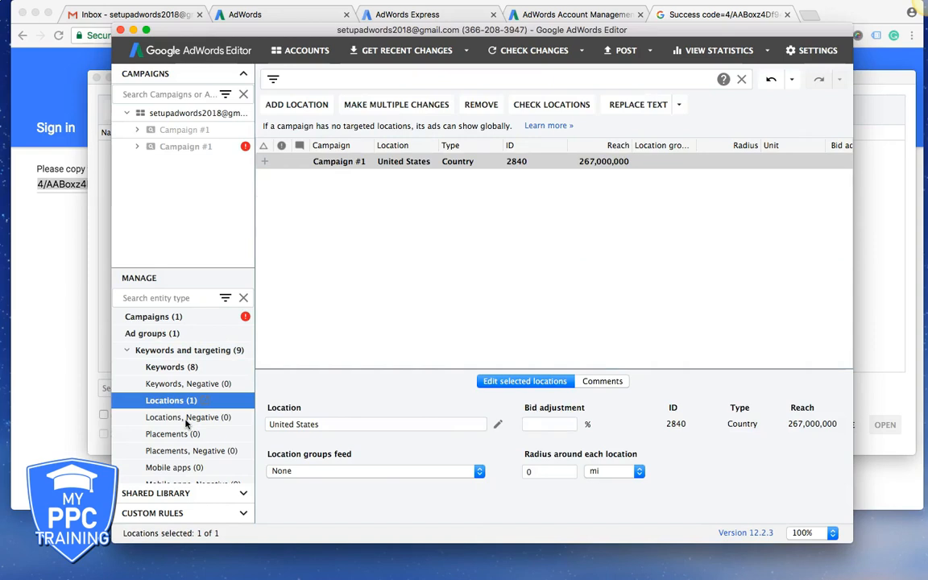
scroll("down", 3)
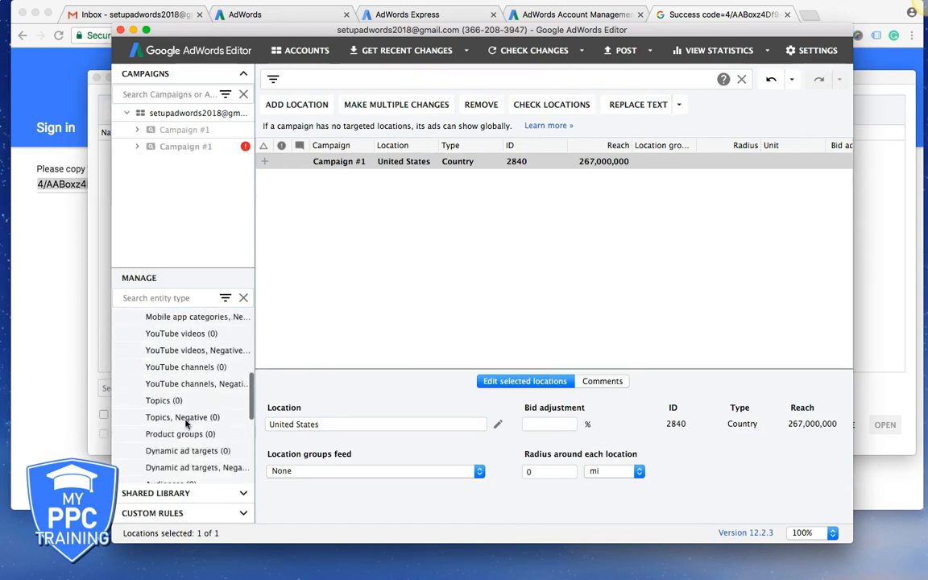
scroll("down", 3)
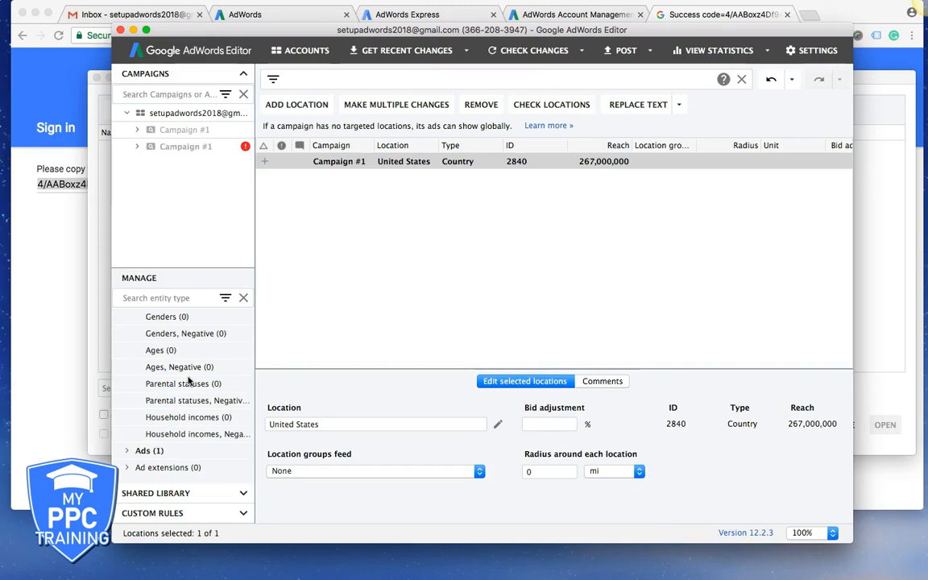
scroll("down", 3)
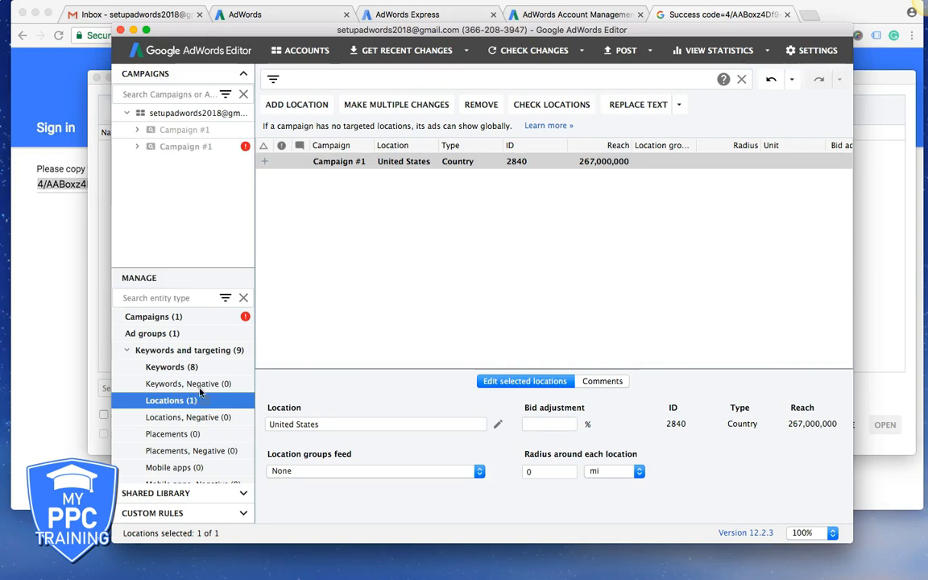
mouse_move(409, 211)
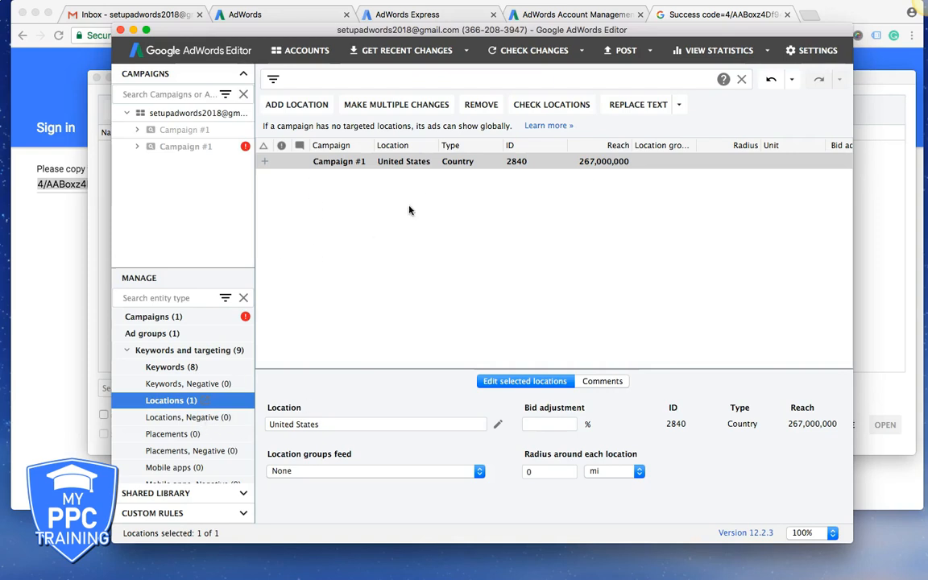
mouse_move(295, 315)
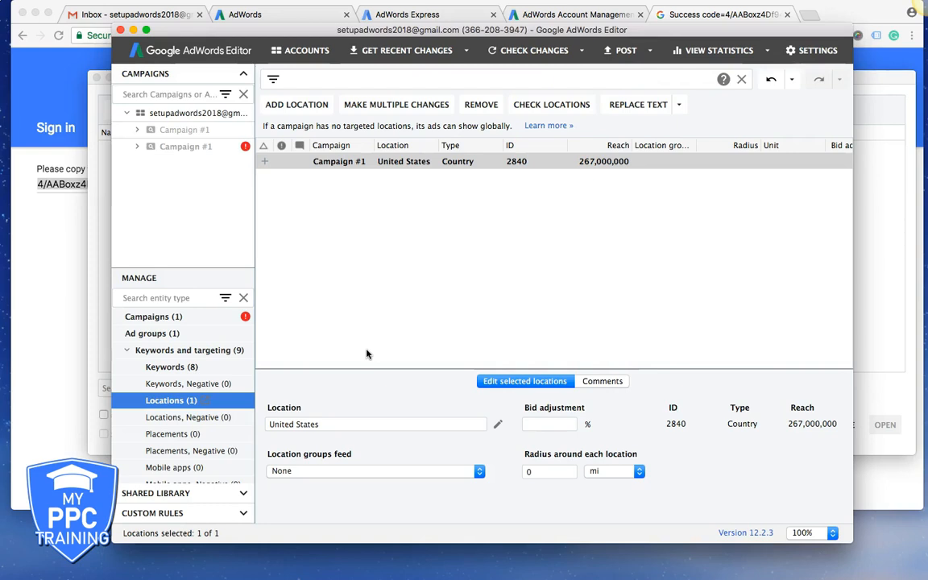
Step: Review the campaign settings and check for negative locations, then return to campaign settings
left_click(153, 317)
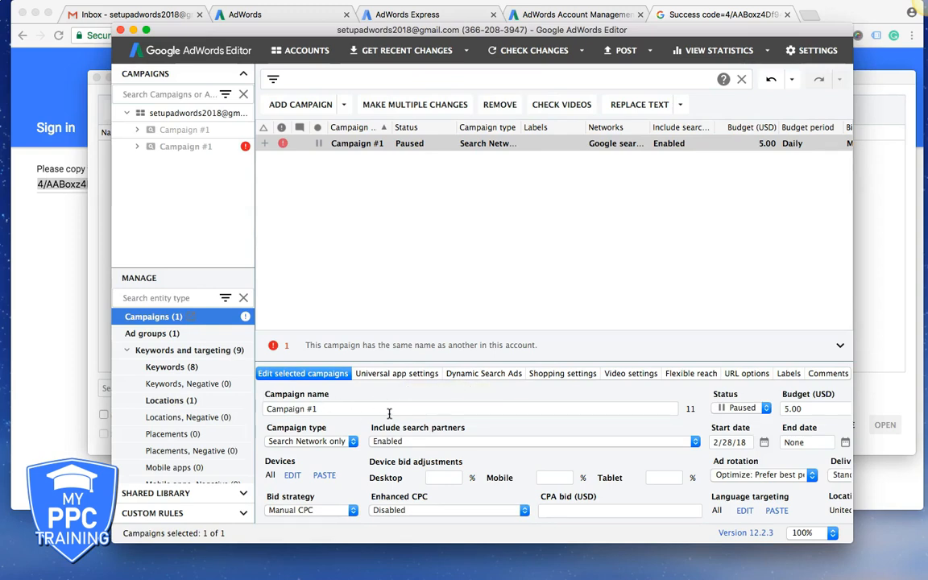
left_click(188, 417)
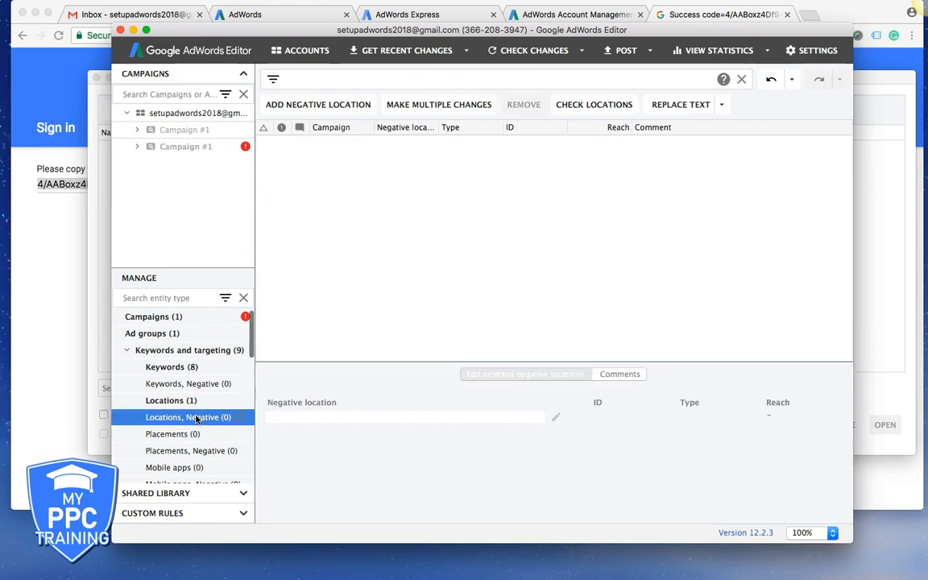
left_click(153, 316)
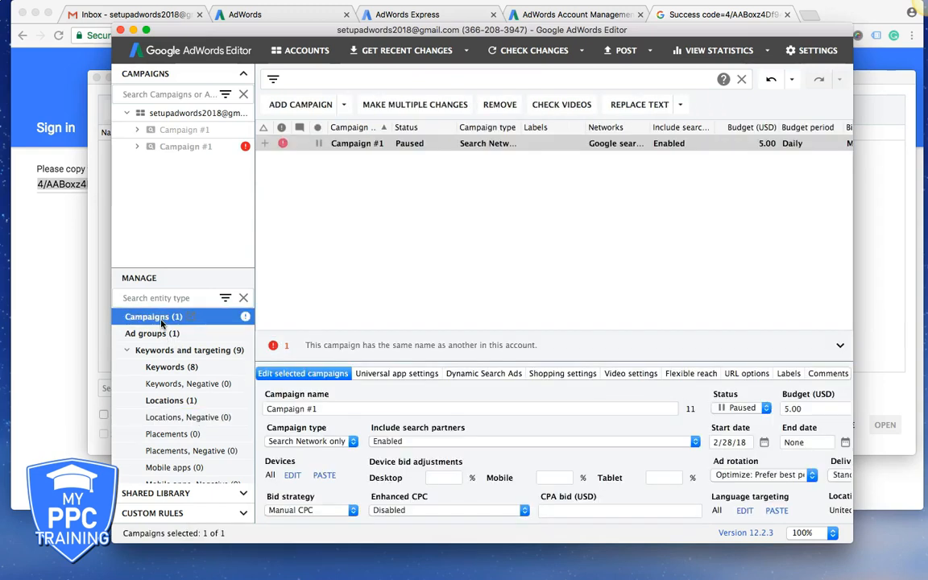
scroll("down", 3)
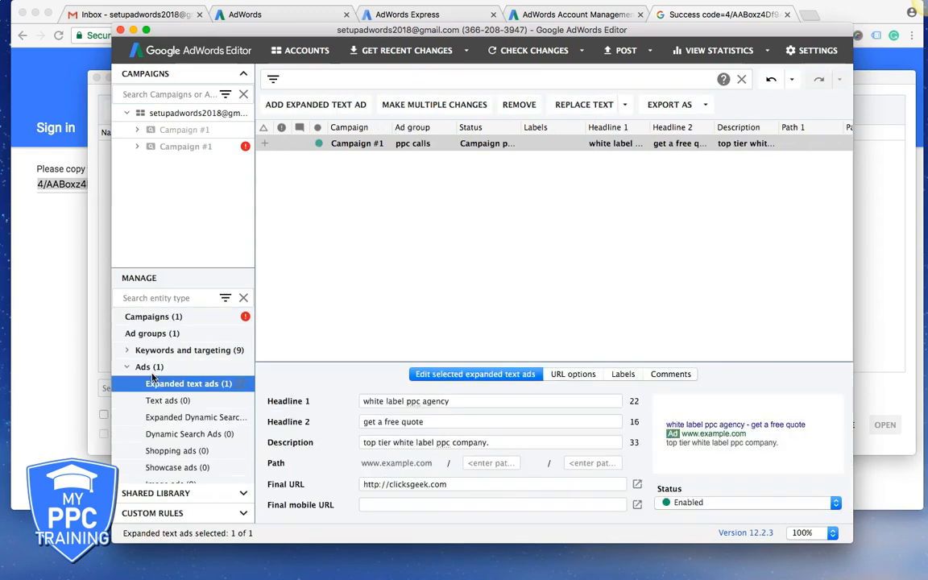
left_click(127, 367)
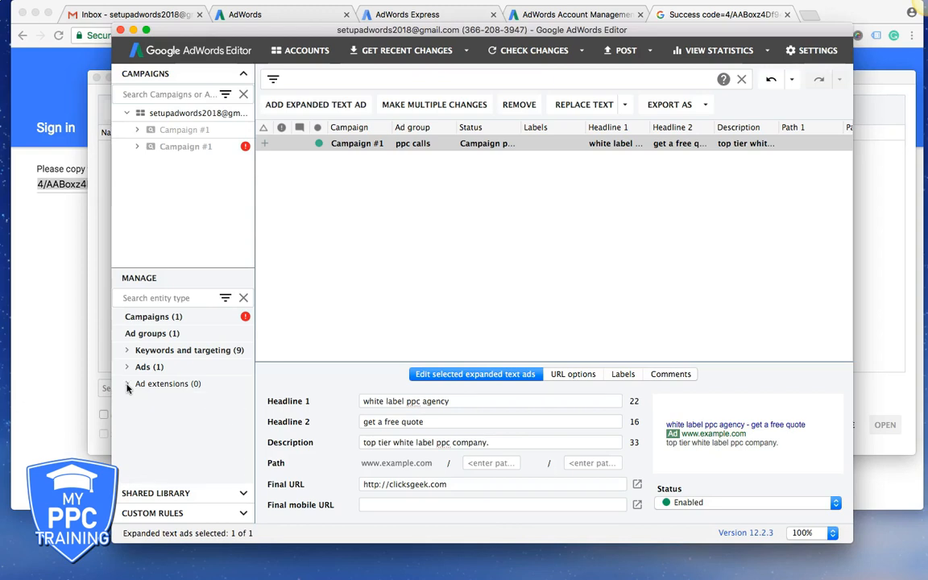
mouse_move(322, 414)
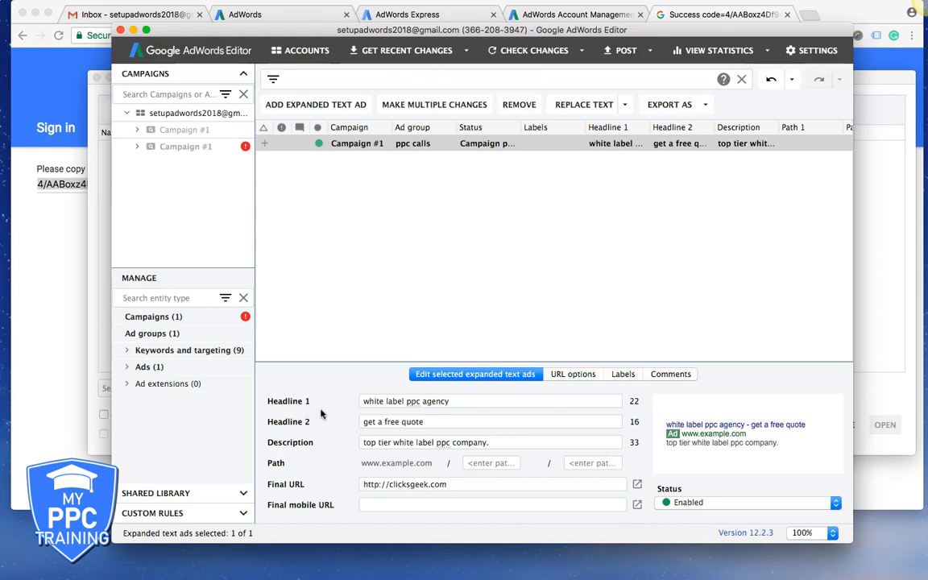